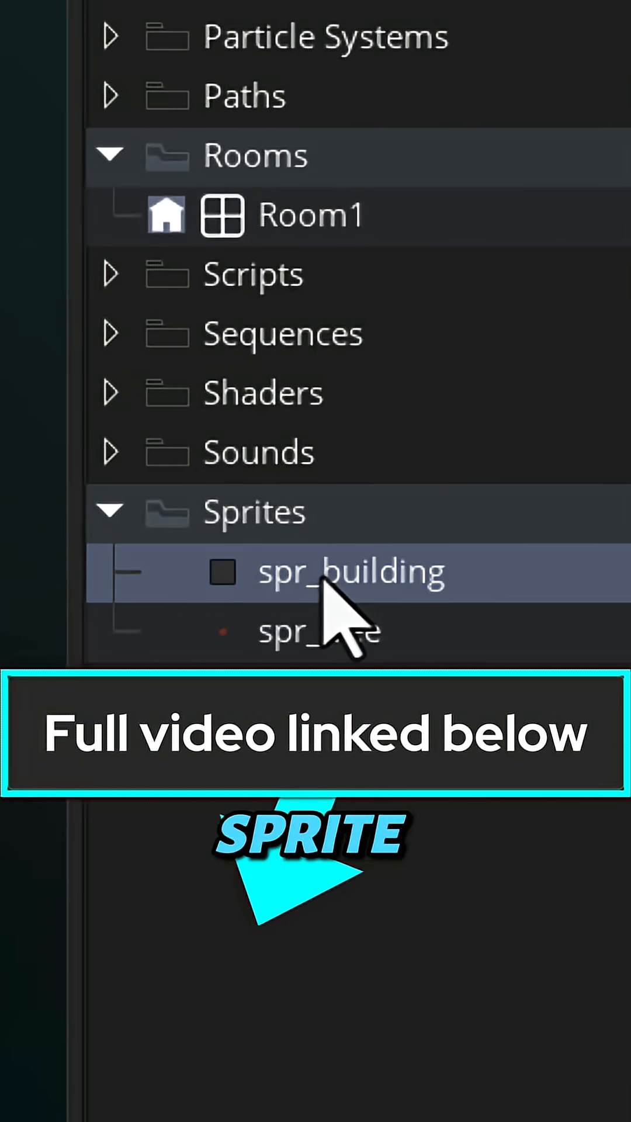
- Open the spr_building sprite from the Sprites assets
double_click(350, 571)
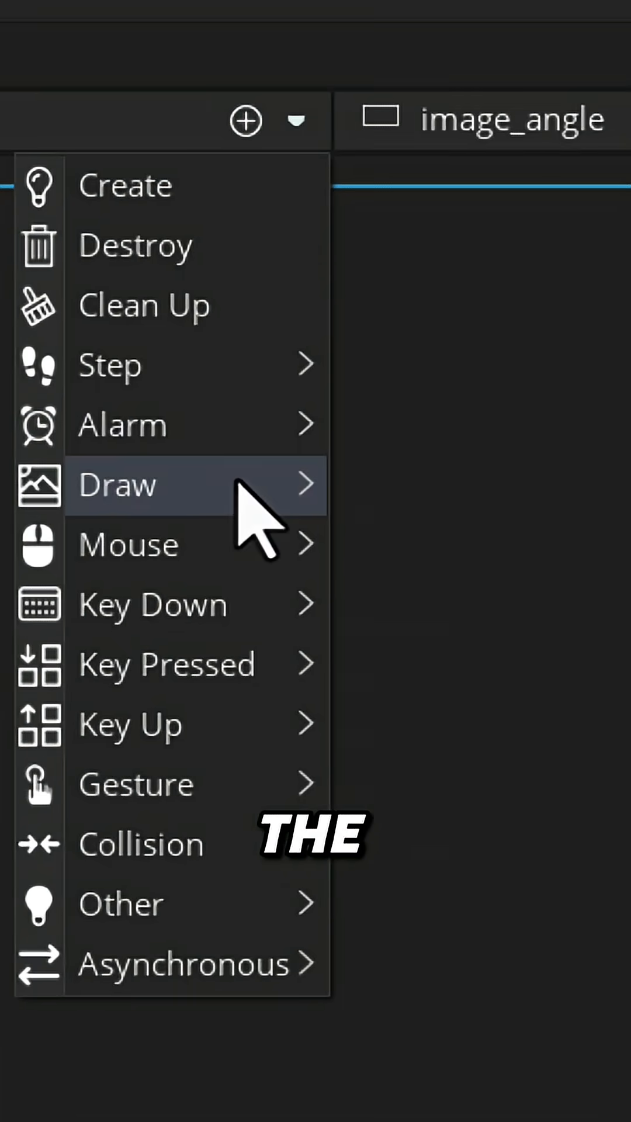
- Add a Draw event to the object with the existing Create event
click(117, 485)
text(for (var i =)
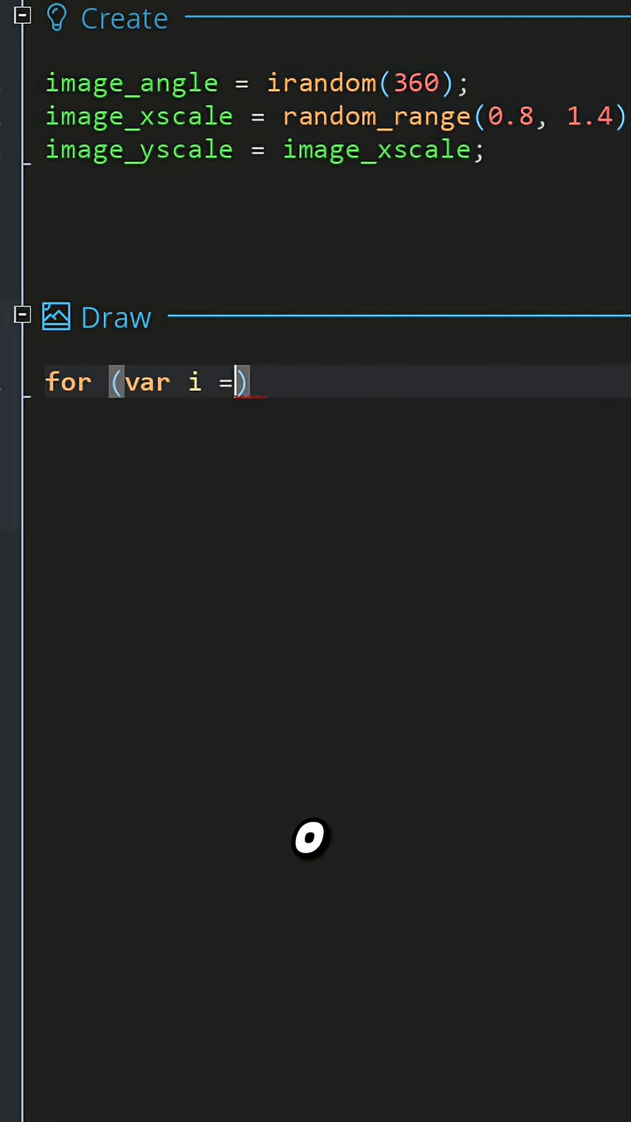
- Write a for loop over i from 0 to image_number and start a draw call inside
text(0; i < image_number; i)
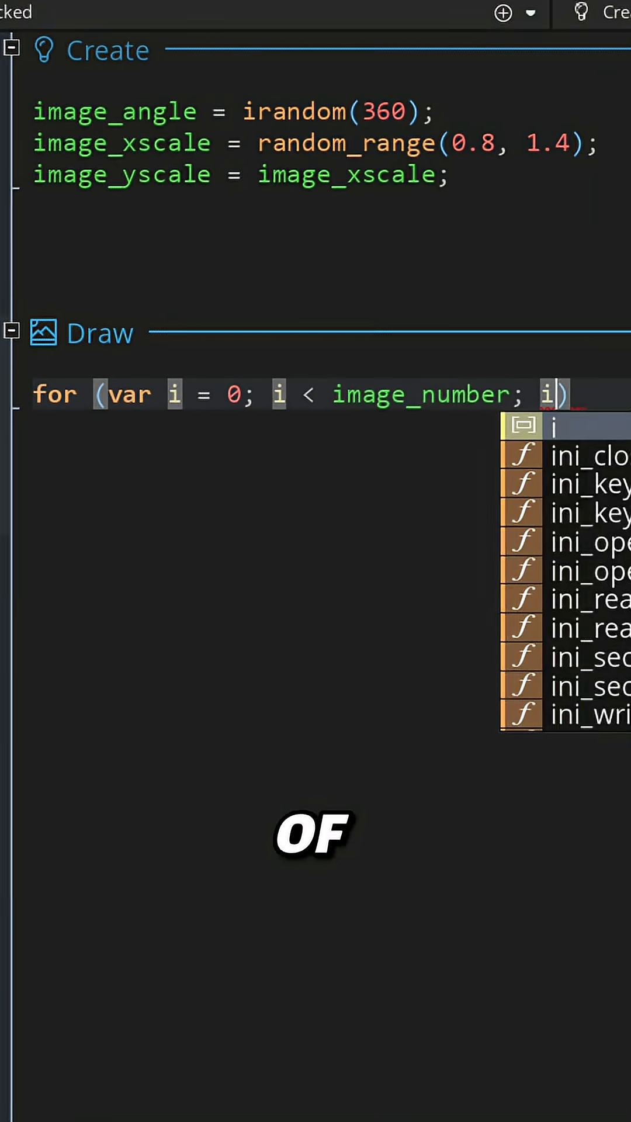
text(++)
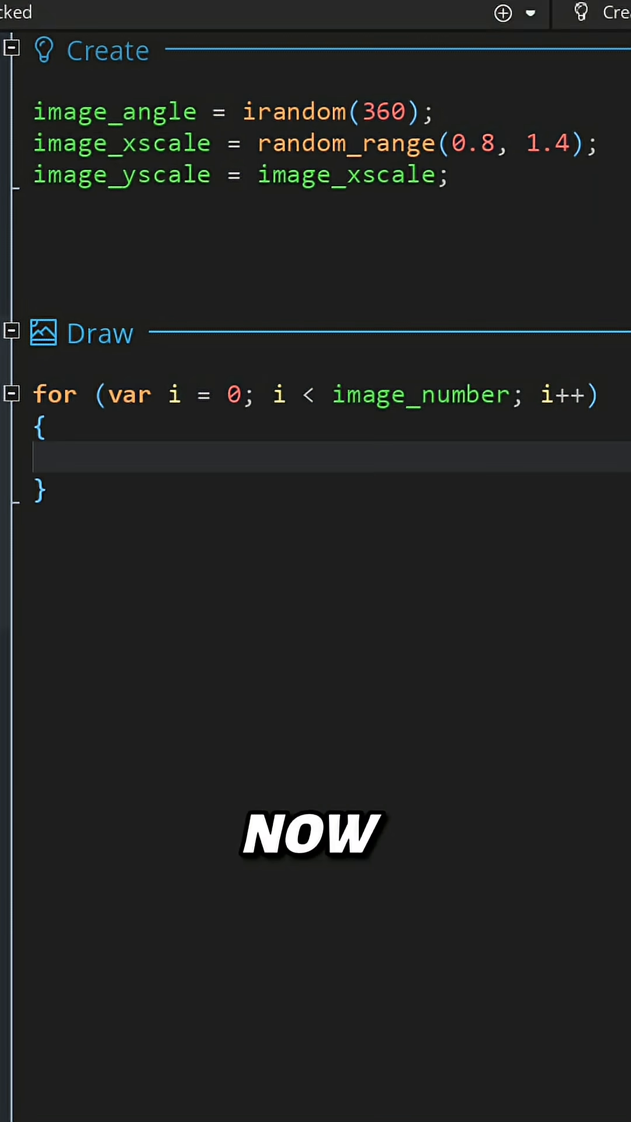
text(draw)
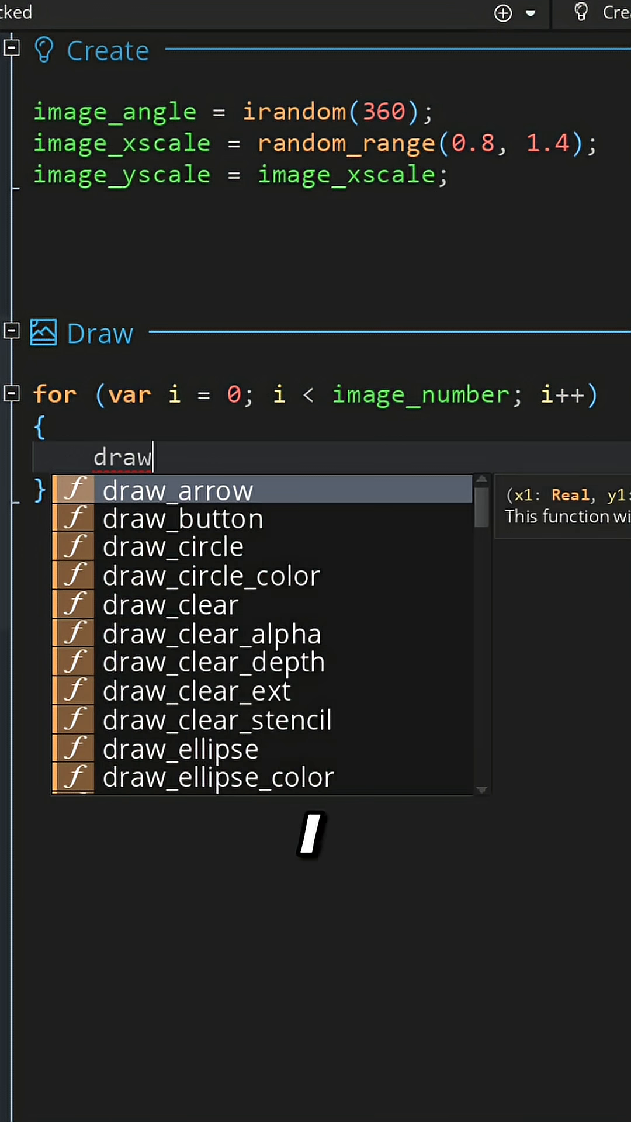